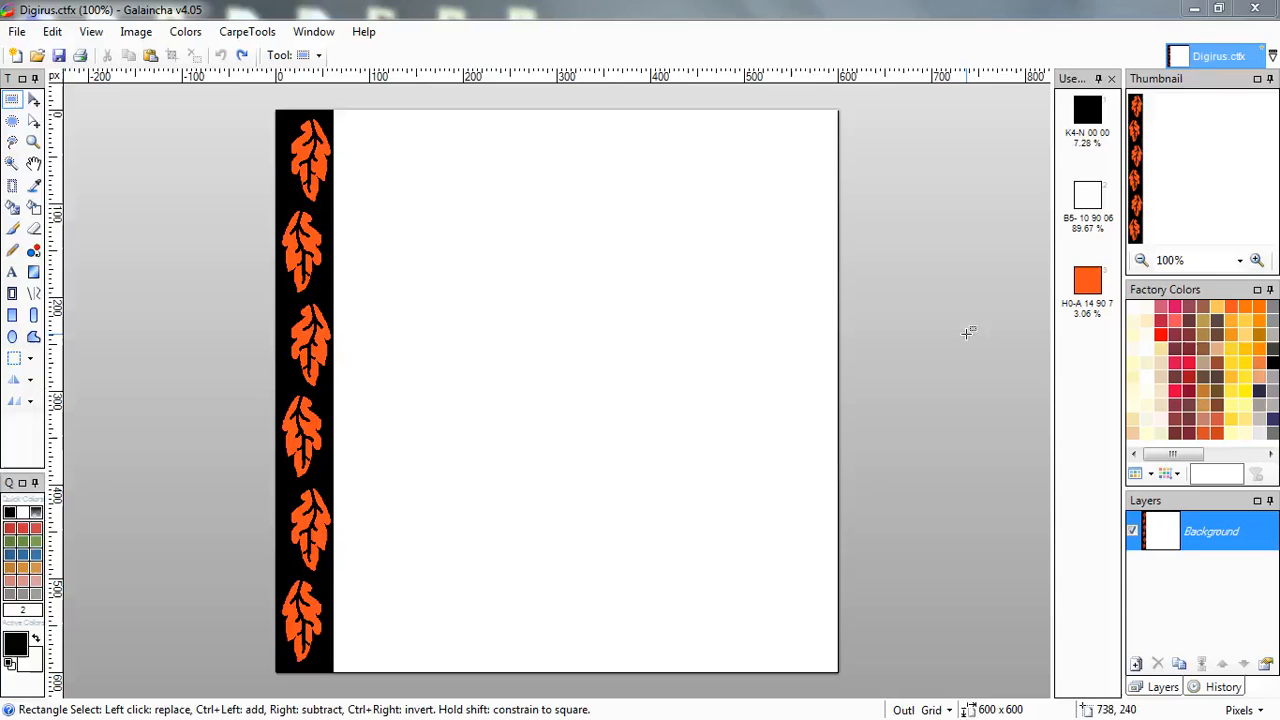
mouse_move(844, 218)
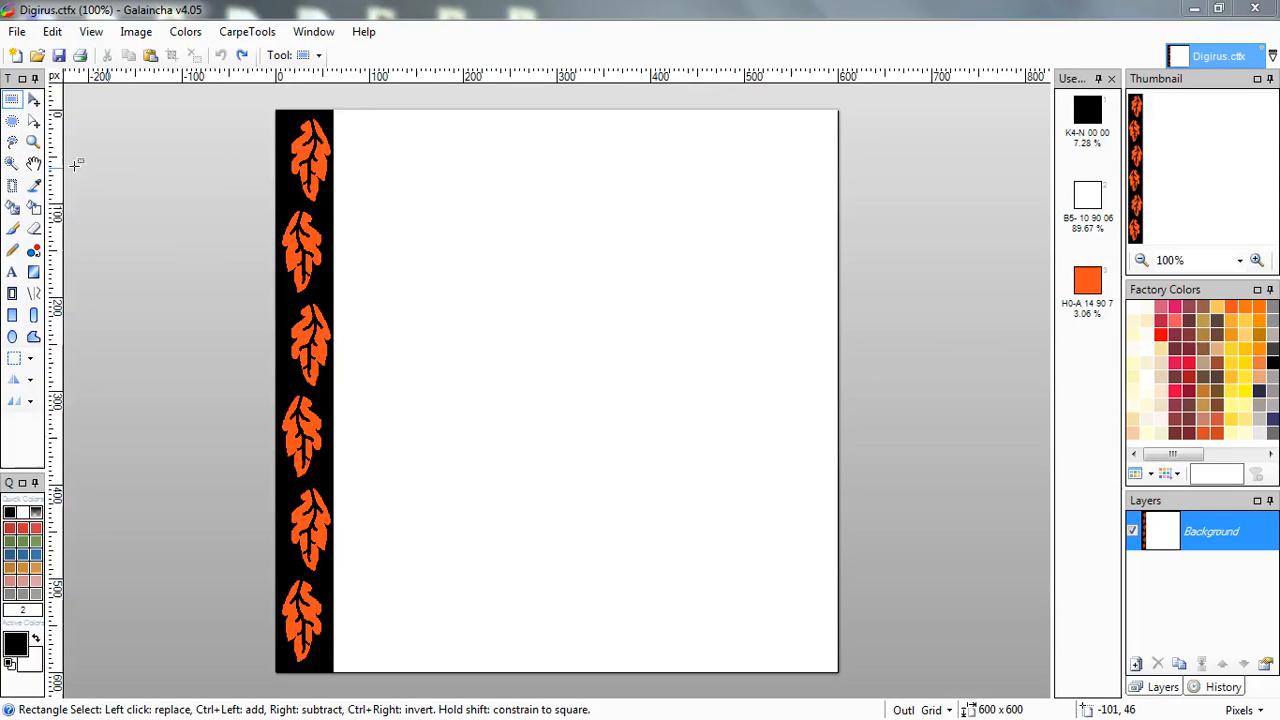
Step: Resize the canvas to 600×2400 pixels via Image > Canvas Size, anchored top left
left_click(136, 32)
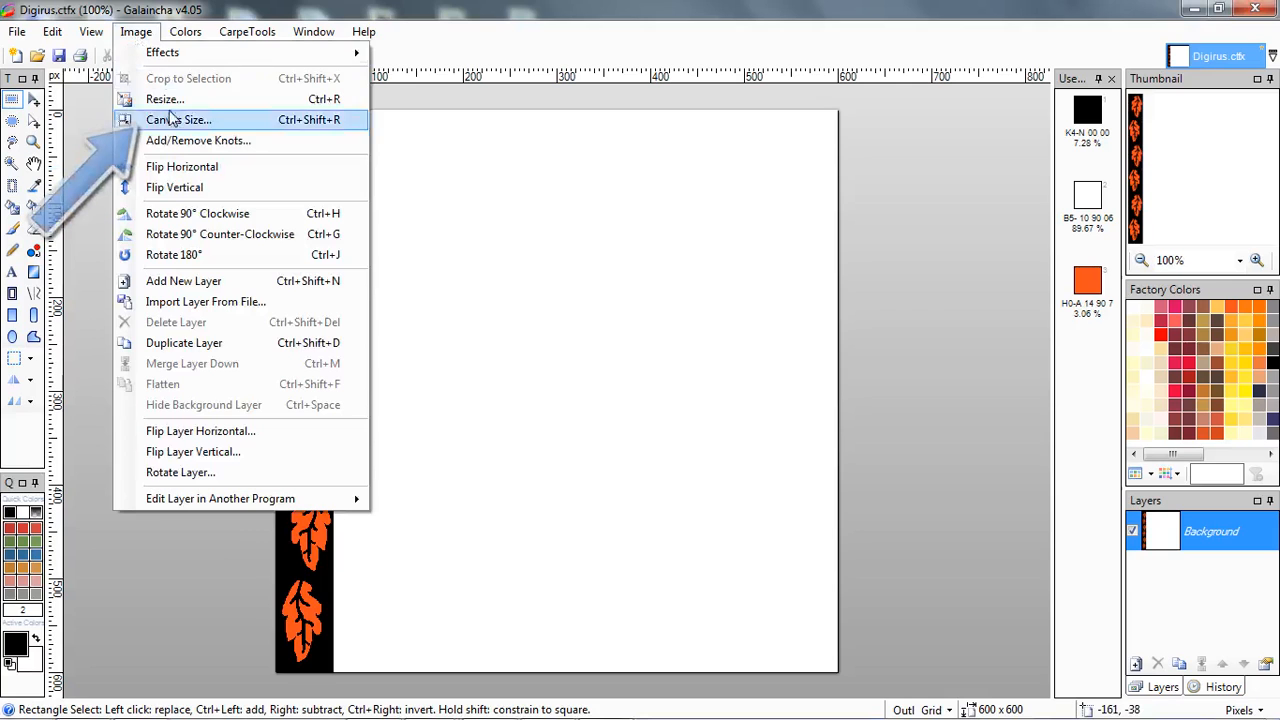
left_click(178, 120)
type("600")
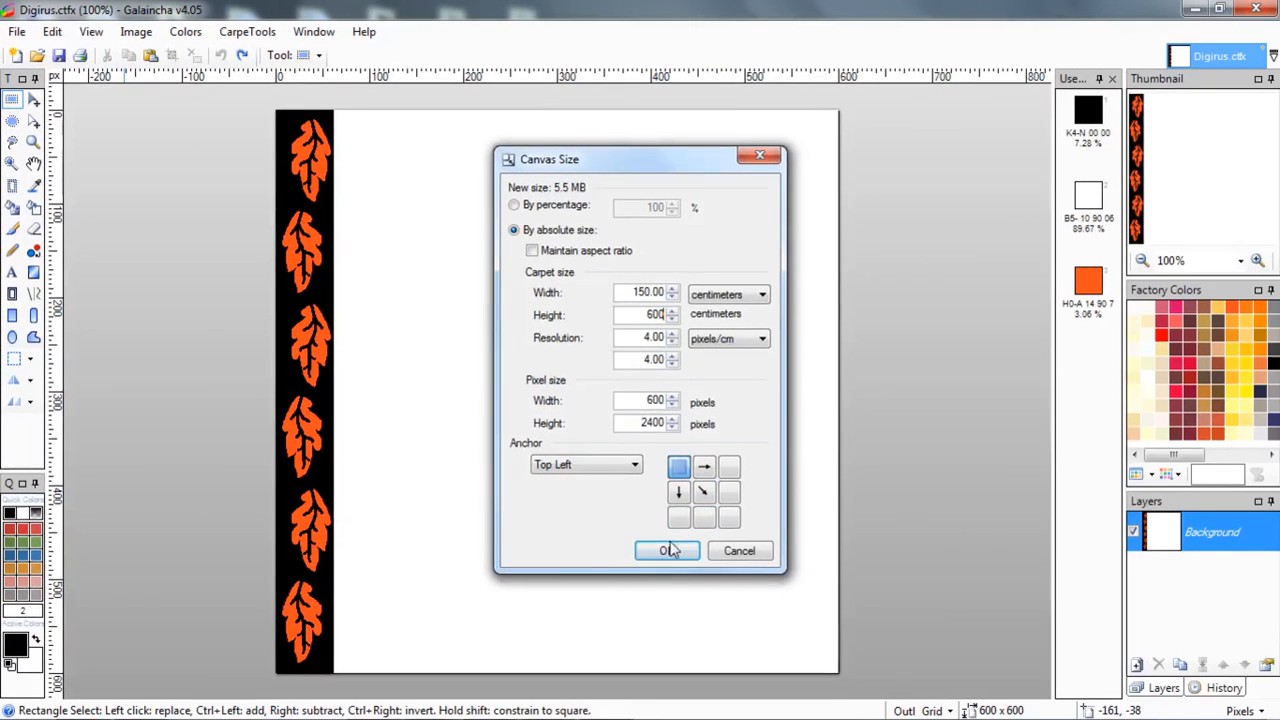
left_click(668, 550)
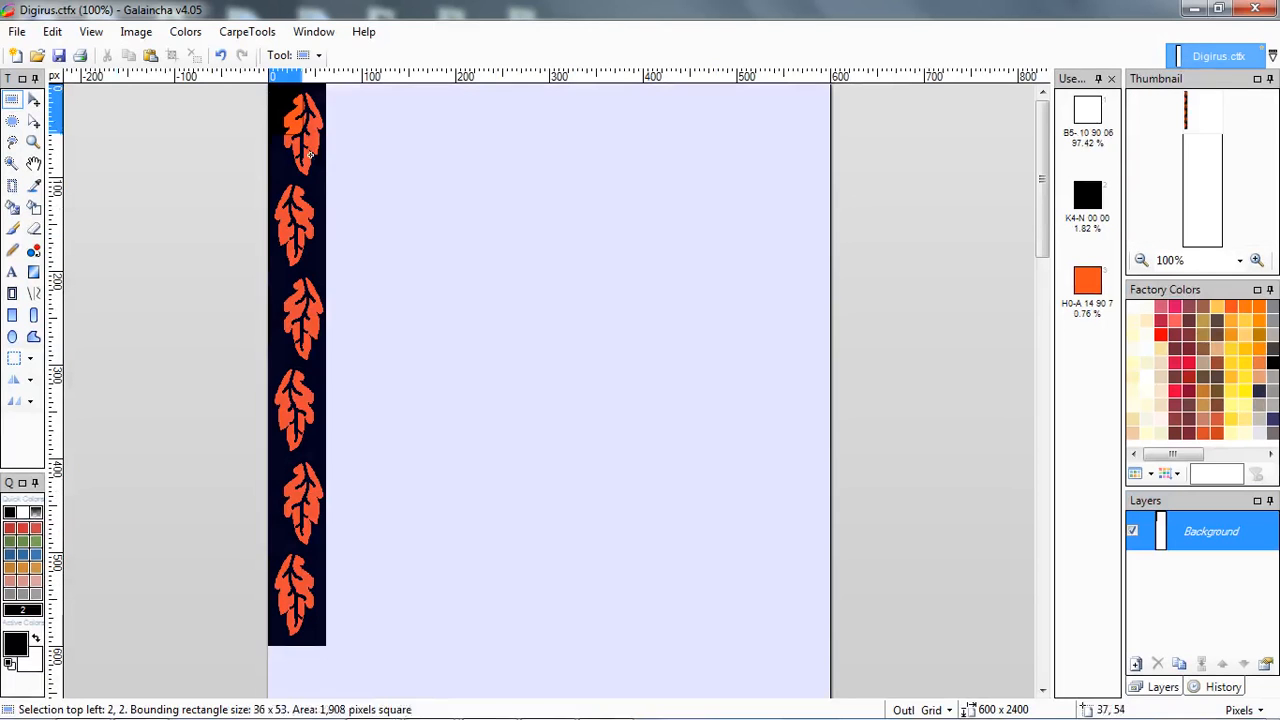
Step: Navigate CarpeTools > Modify > Generate Carpet Elements toward Rectangular to Circular Border
left_click_drag(300, 156, 324, 270)
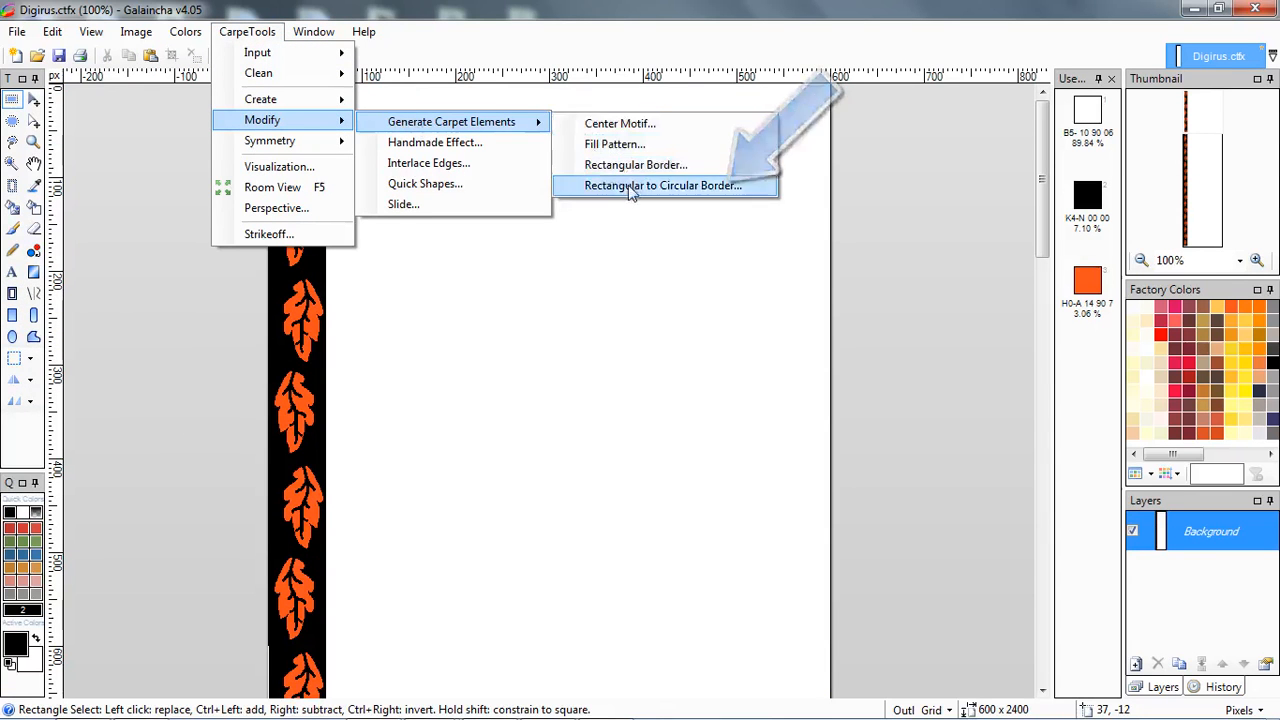
Step: Convert the strip to a circular border with width 65 and Transparent checked, then view at 25%
left_click(660, 184)
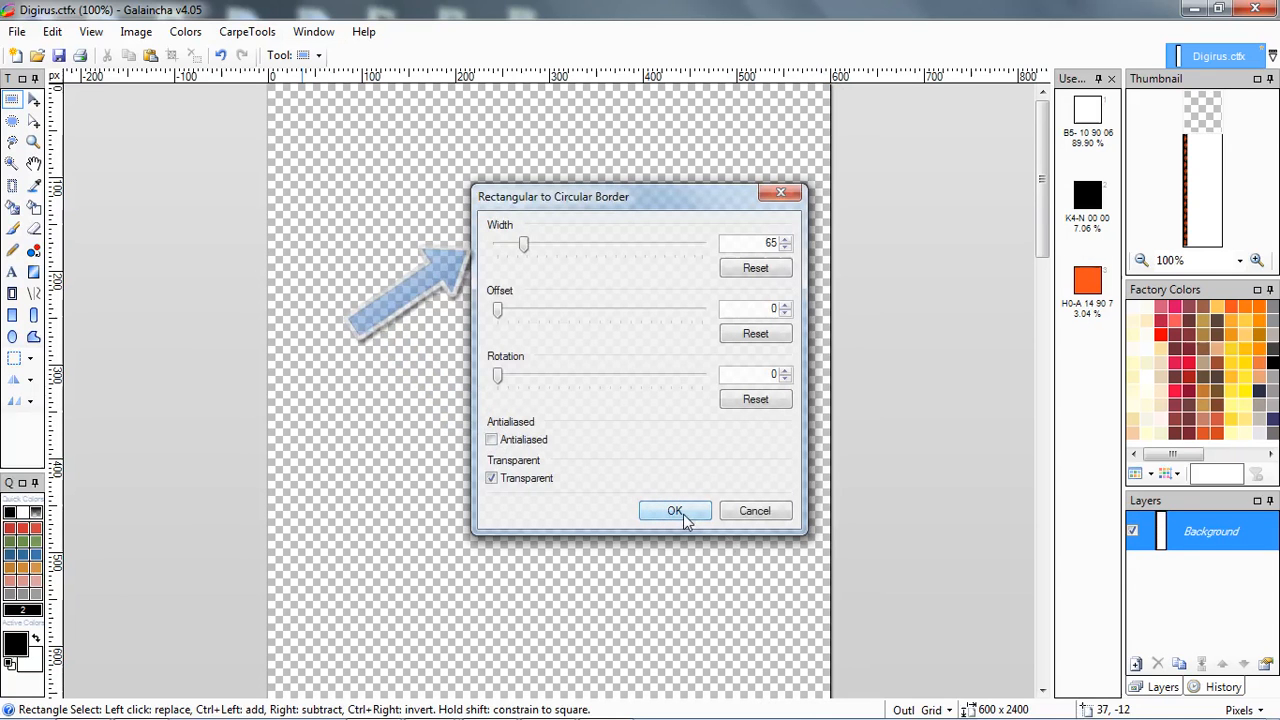
left_click(676, 510)
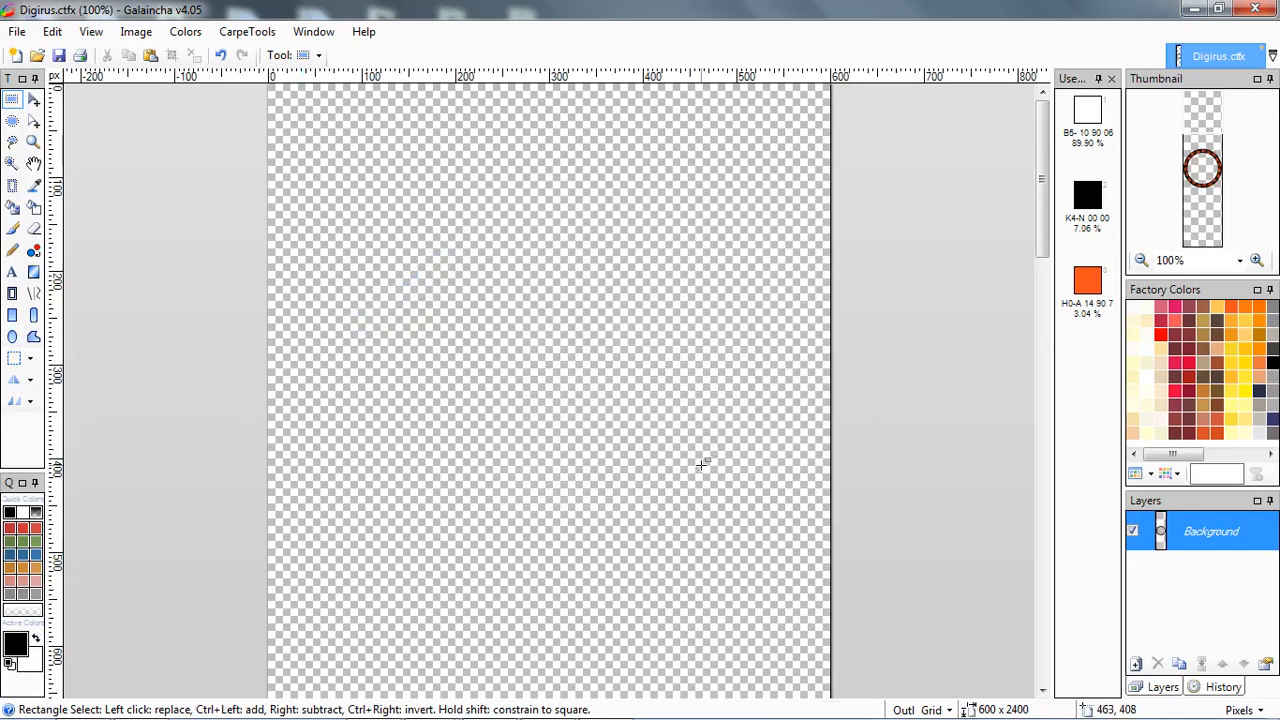
left_click(1140, 260)
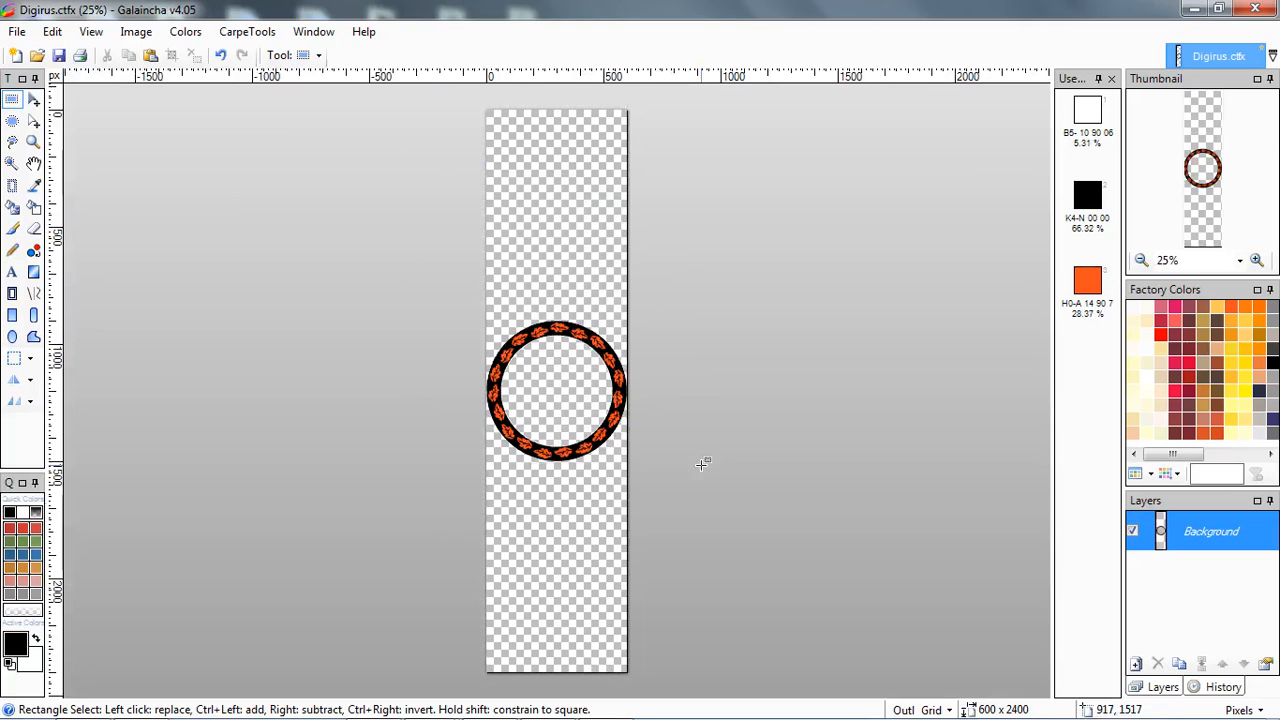
mouse_move(52, 32)
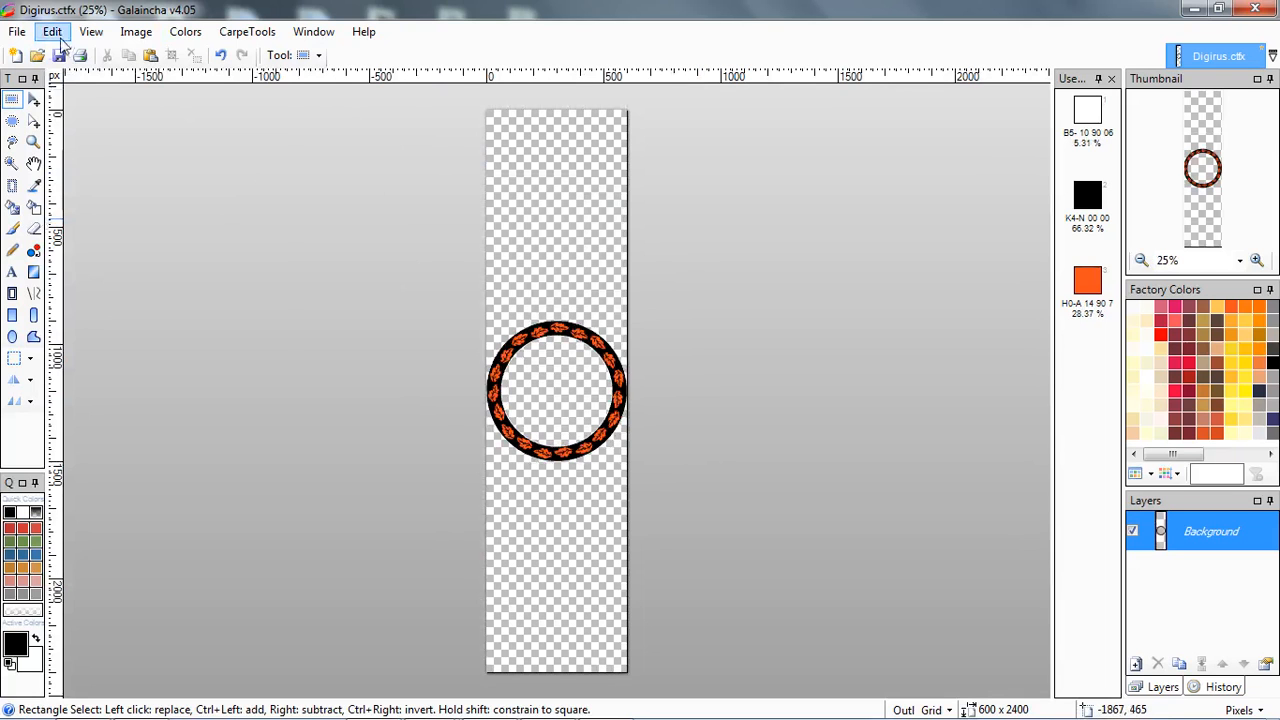
Step: Select the ring's layer elements and crop the canvas to that selection
left_click(52, 32)
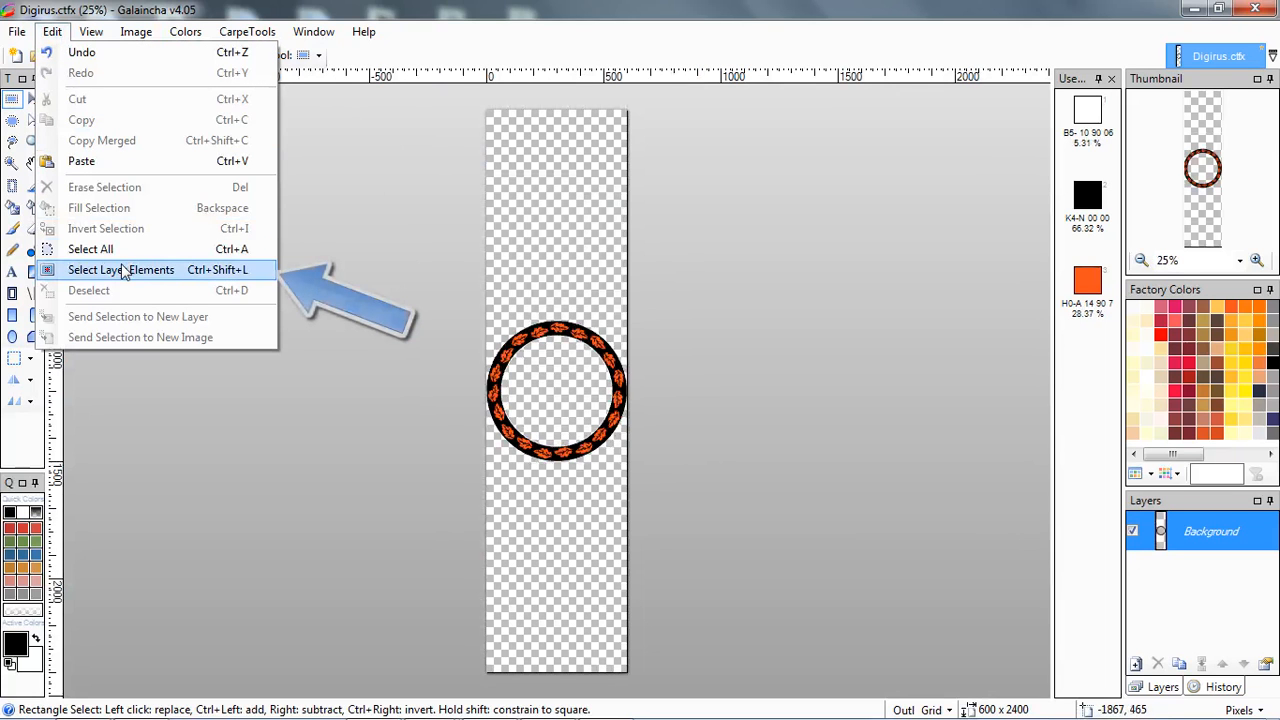
left_click(120, 270)
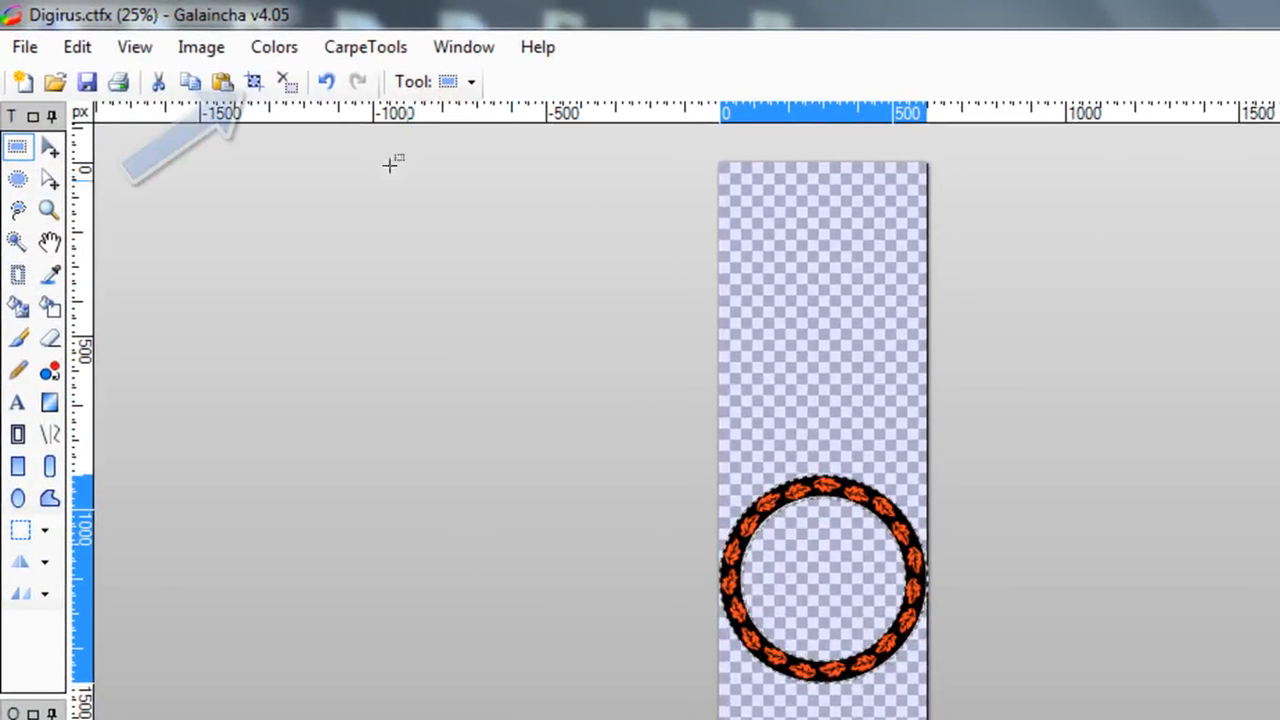
mouse_move(254, 82)
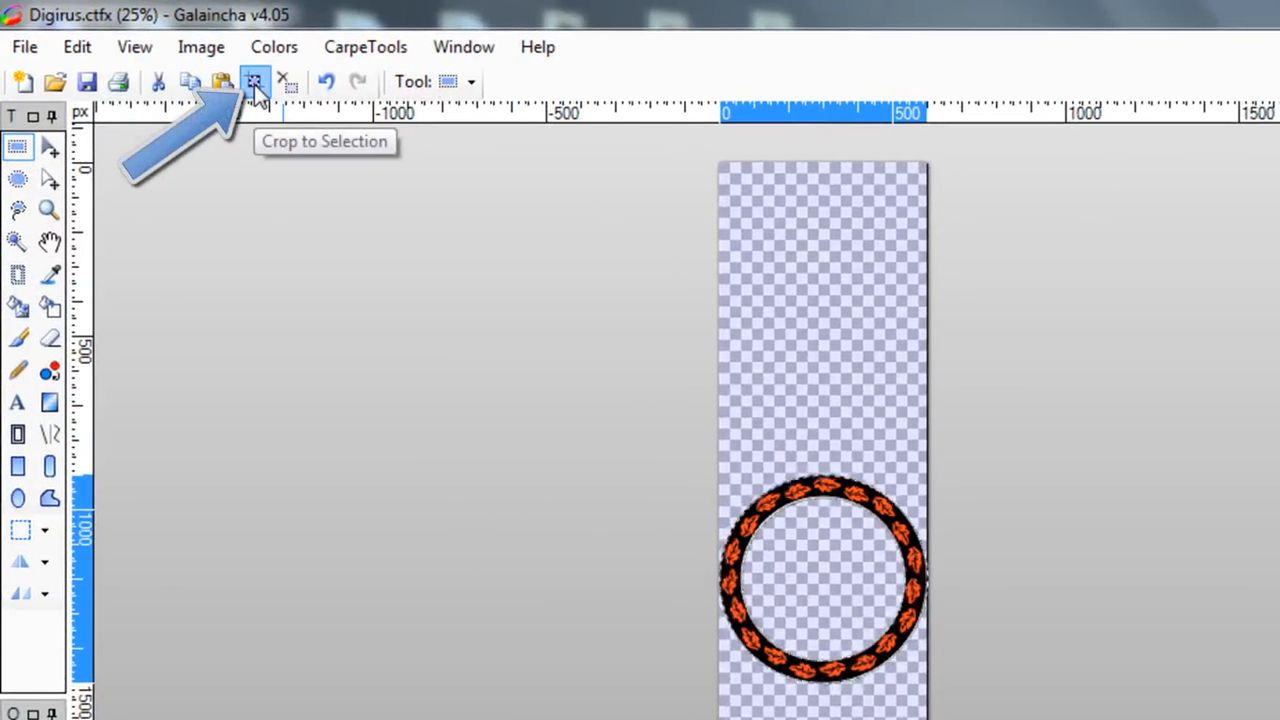
left_click(254, 80)
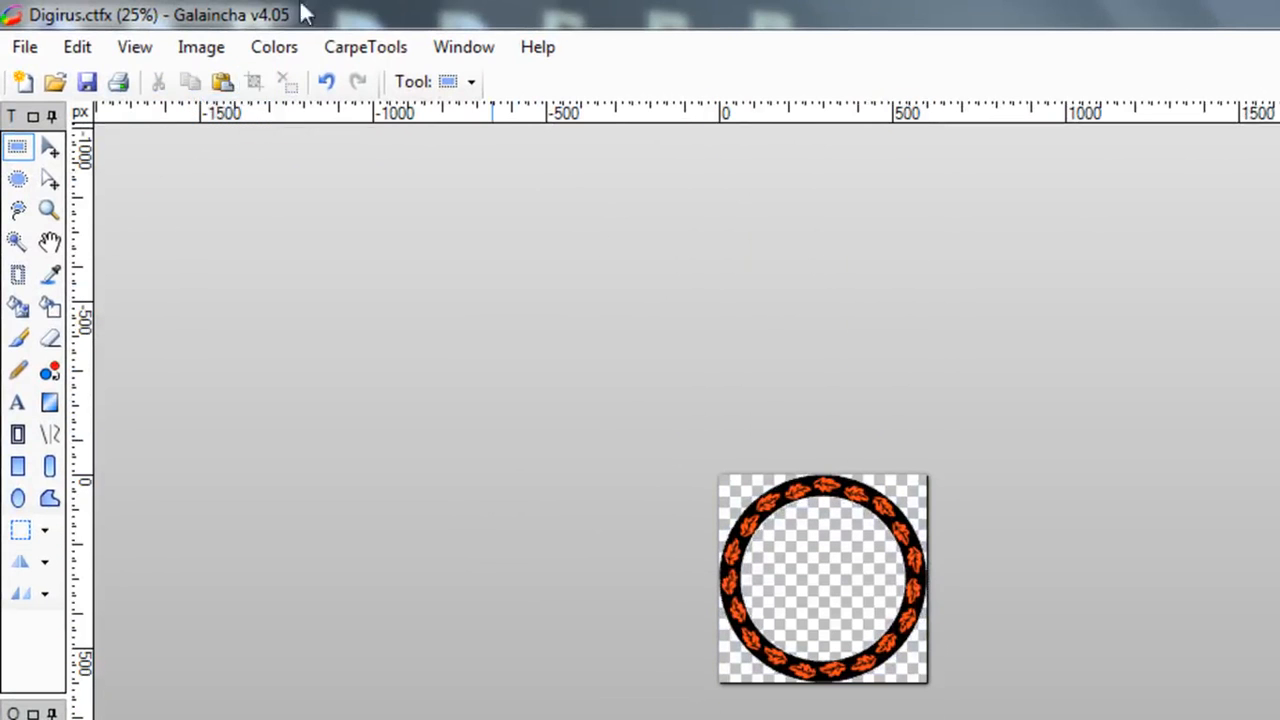